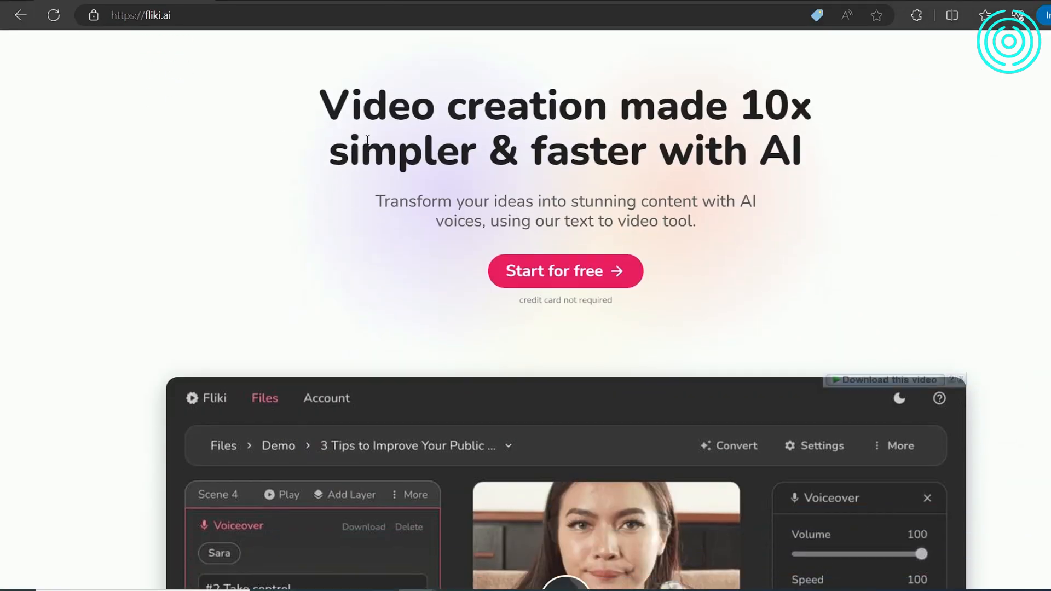
Step: Scroll down through the Features page cards covering text-to-video and text-to-speech, then back up
scroll("down", 3)
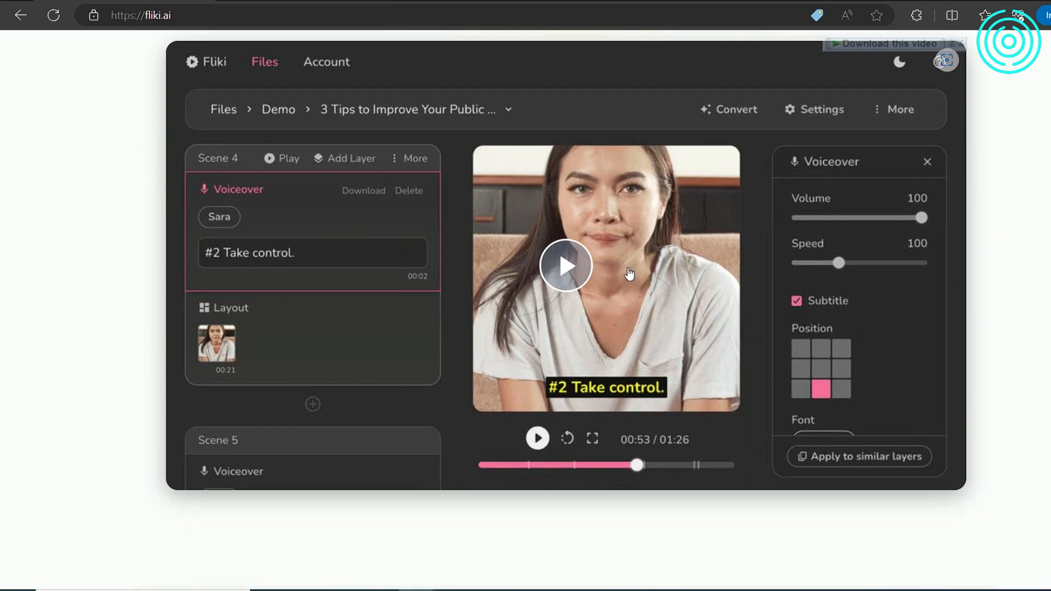
mouse_move(492, 204)
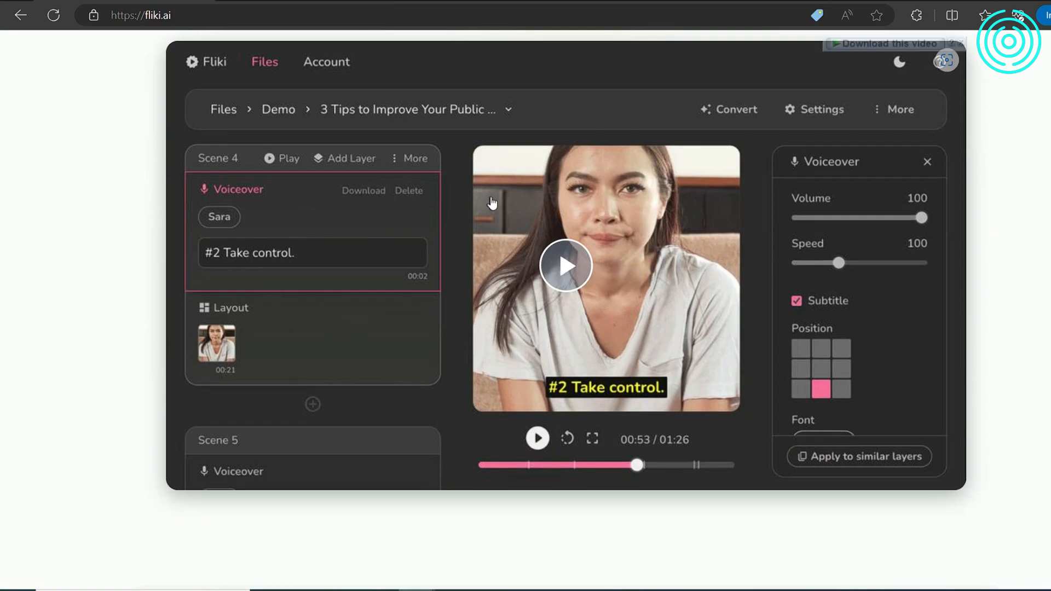
scroll("down", 3)
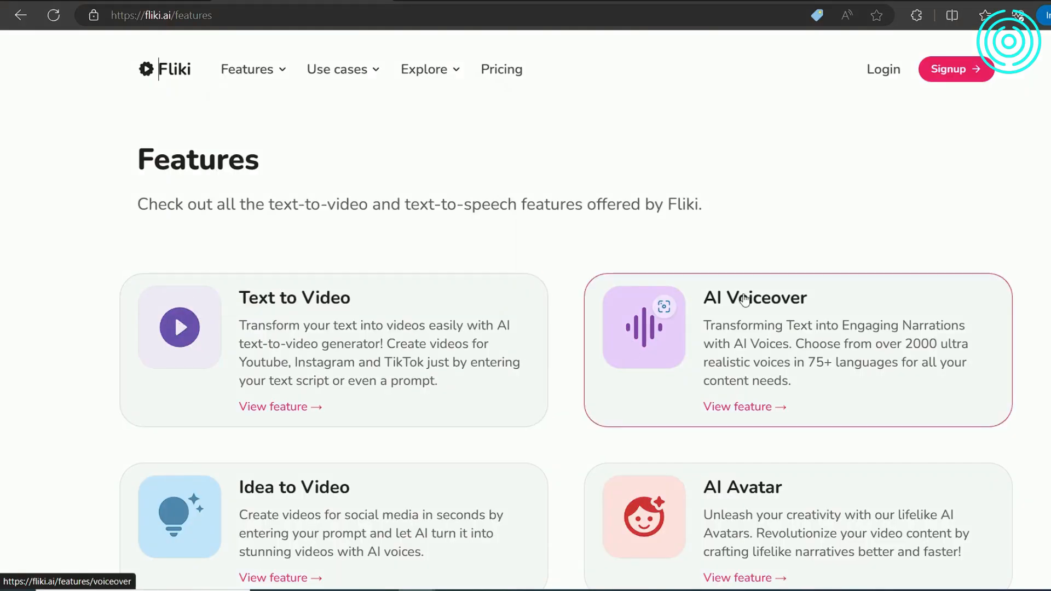
scroll("down", 3)
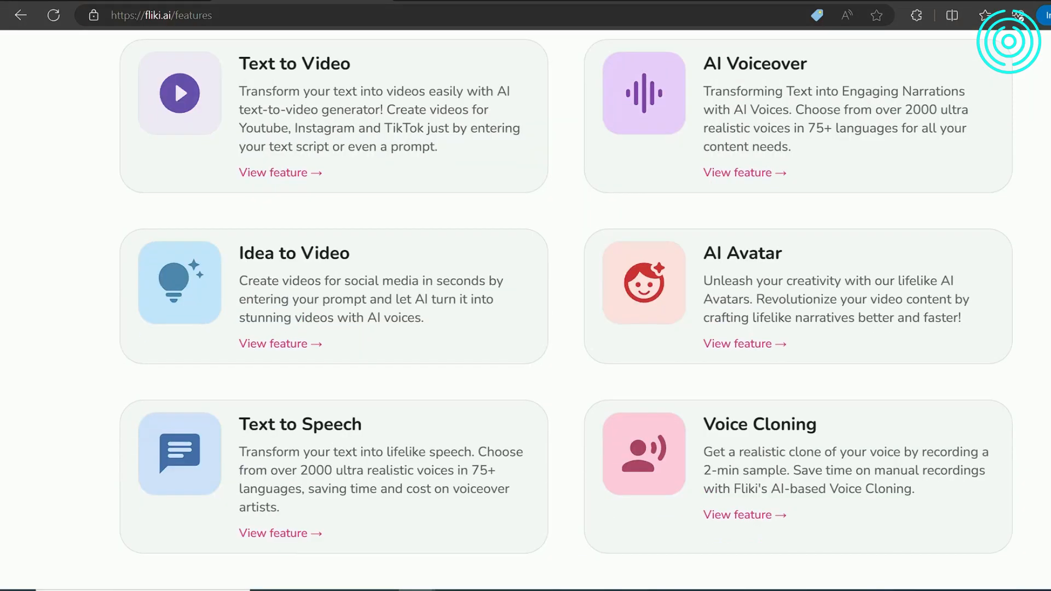
scroll("down", 3)
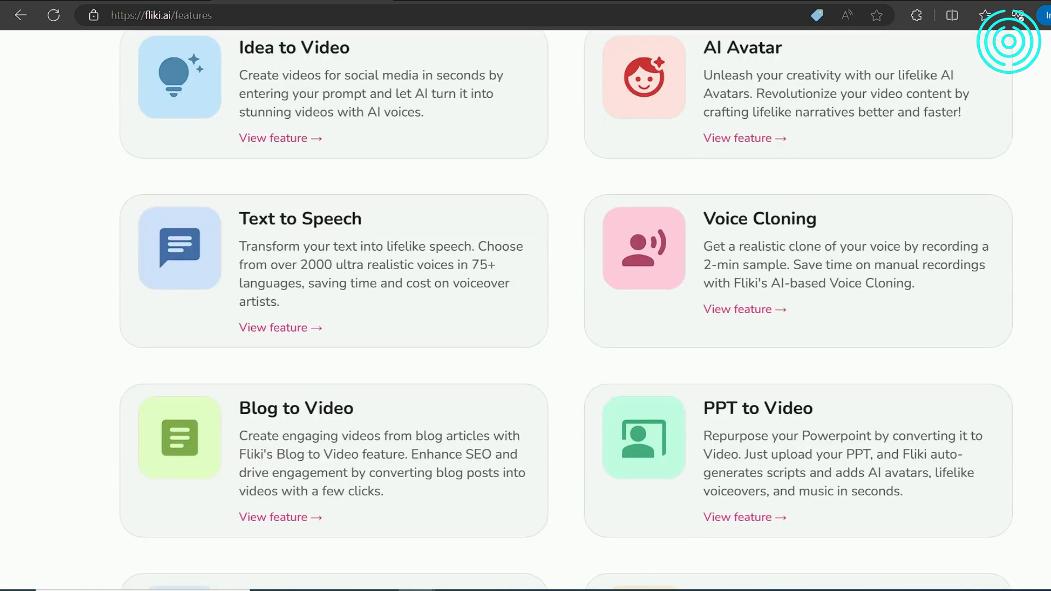
scroll("down", 3)
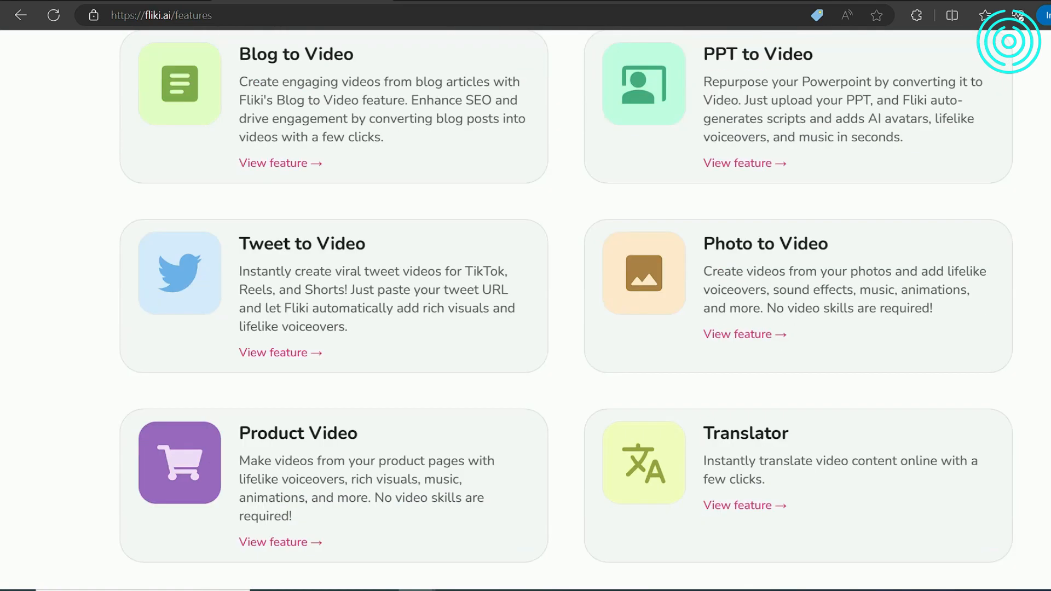
scroll("up", 3)
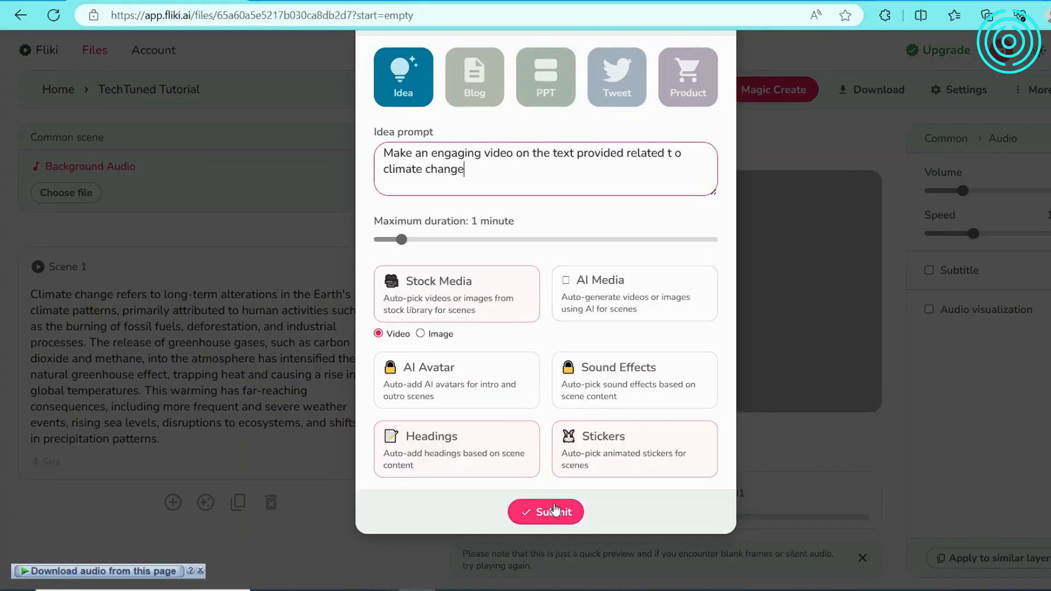
Step: Generate the video from the climate change prompt and add another layer to Scene 1
left_click(545, 511)
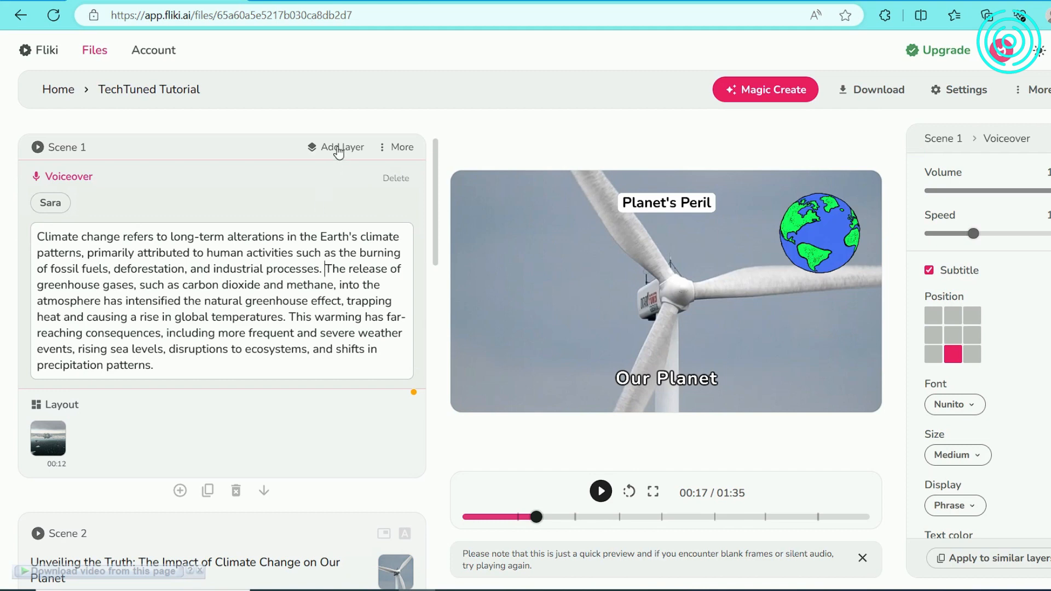
left_click(342, 148)
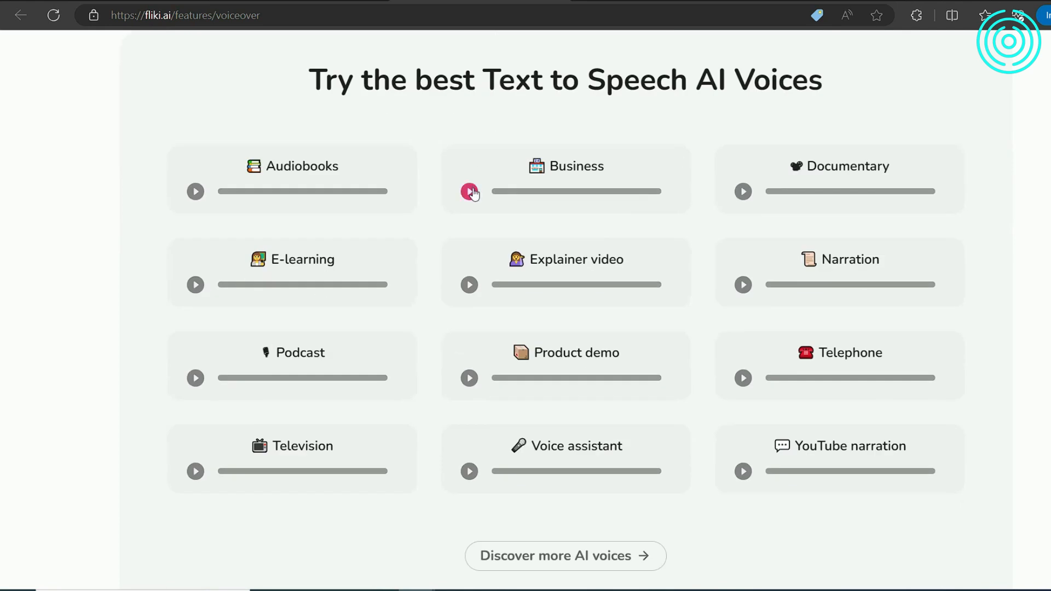
Step: Audition the Business, Narration and Voice assistant voice samples and scrub the preview forward
left_click(469, 192)
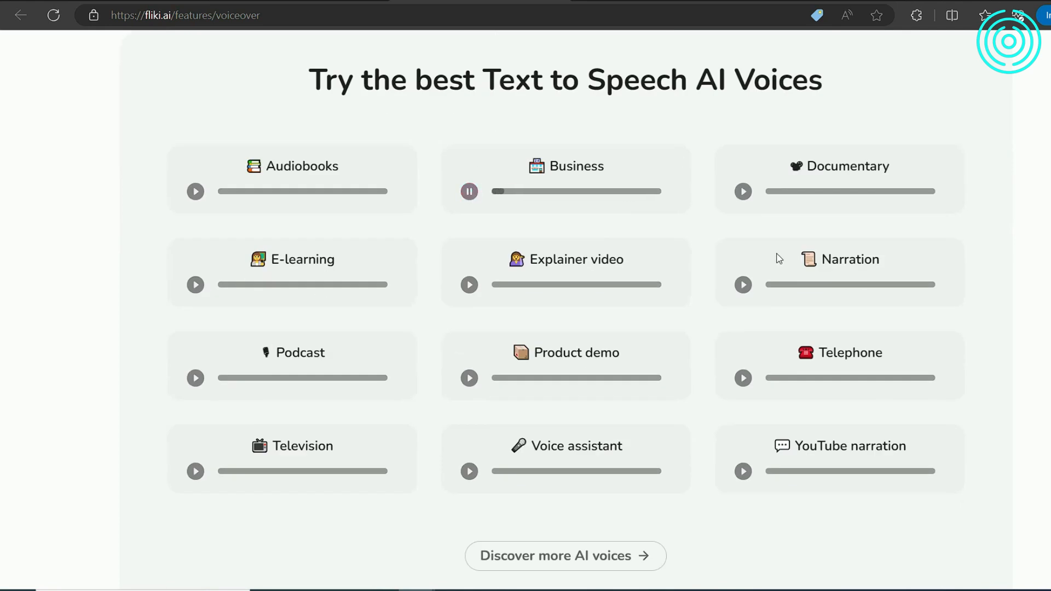
left_click(742, 284)
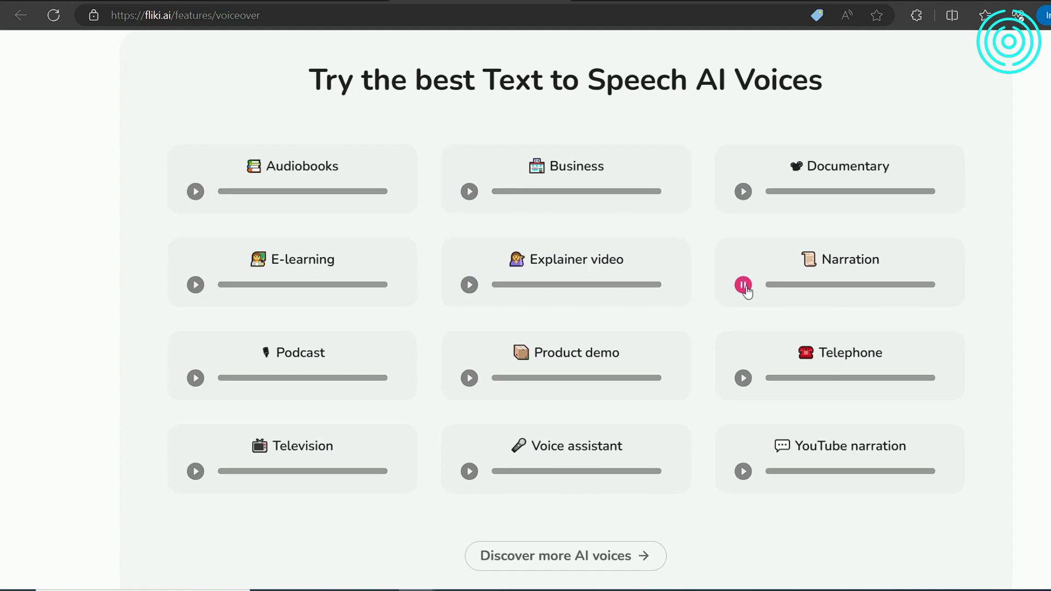
left_click(470, 471)
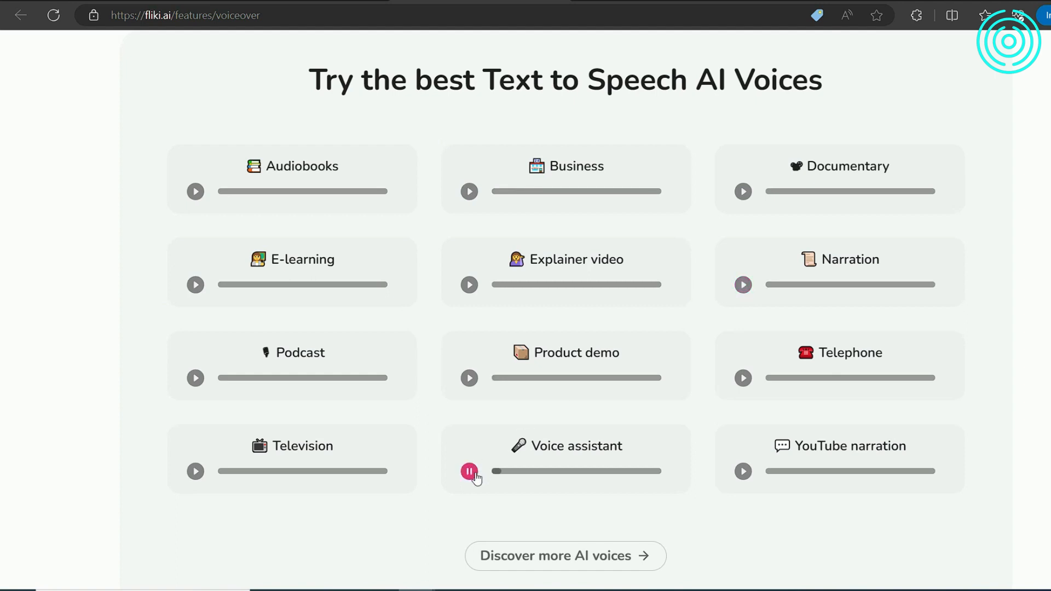
left_click(742, 471)
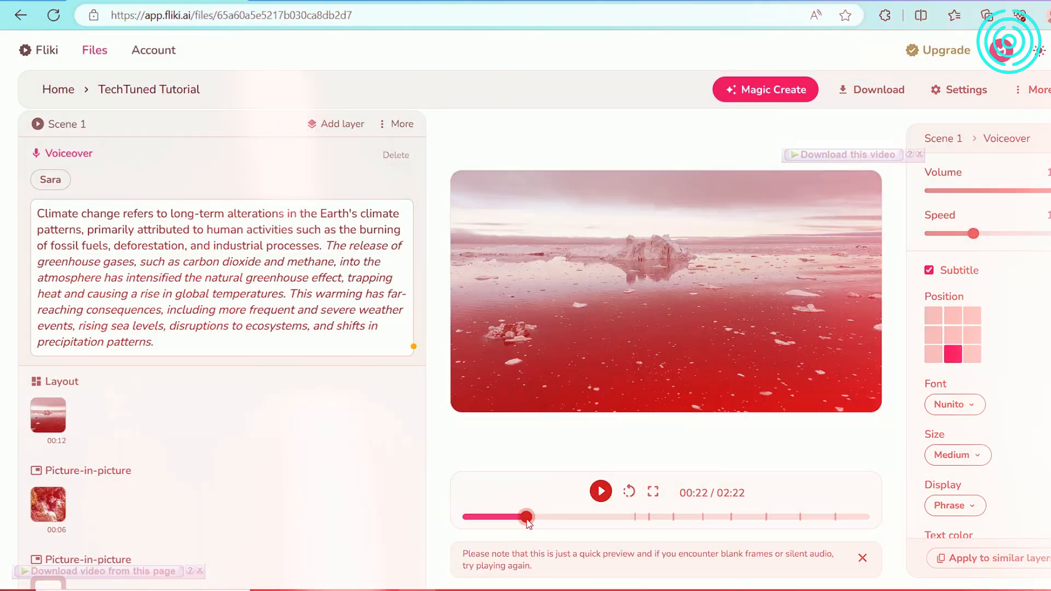
left_click(50, 179)
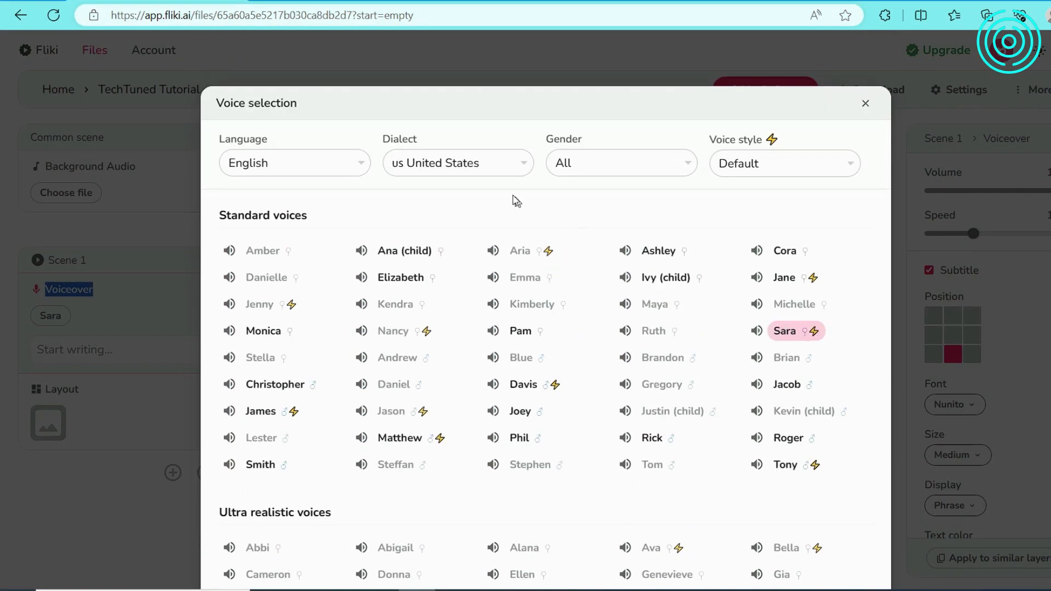
left_click(457, 163)
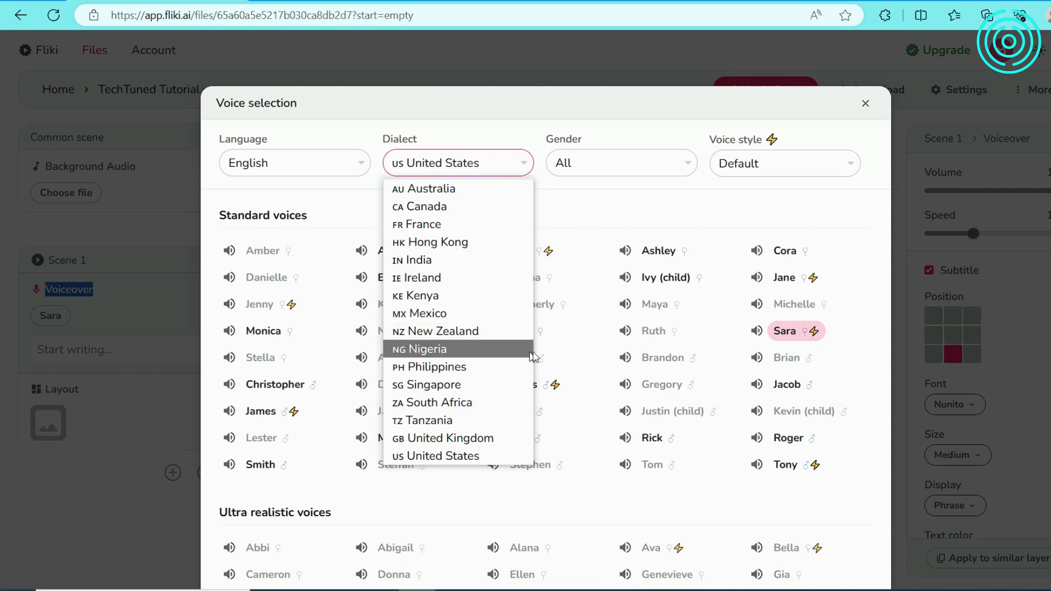
left_click(784, 163)
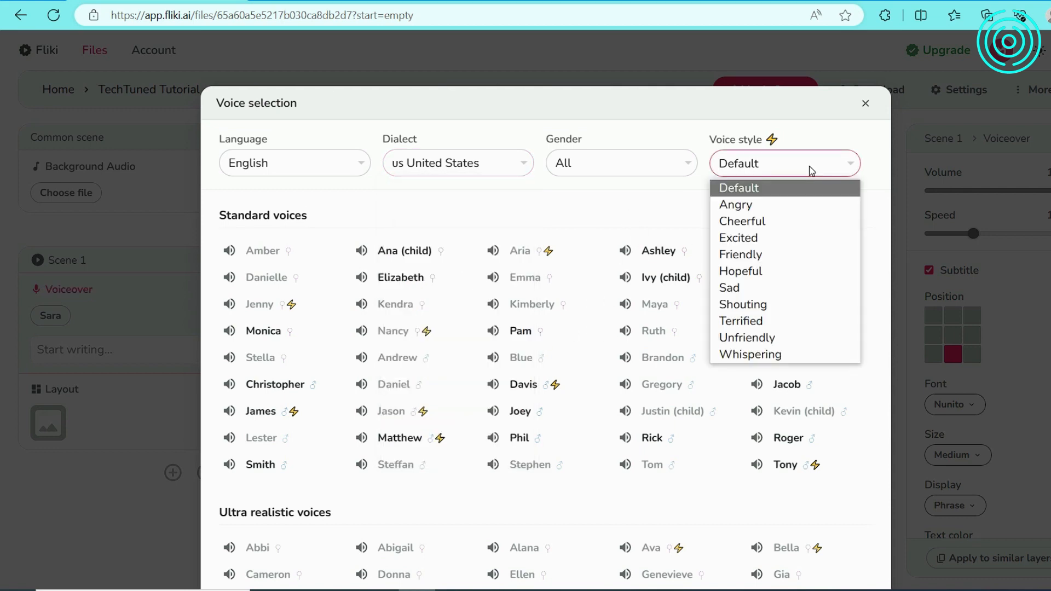
left_click(783, 163)
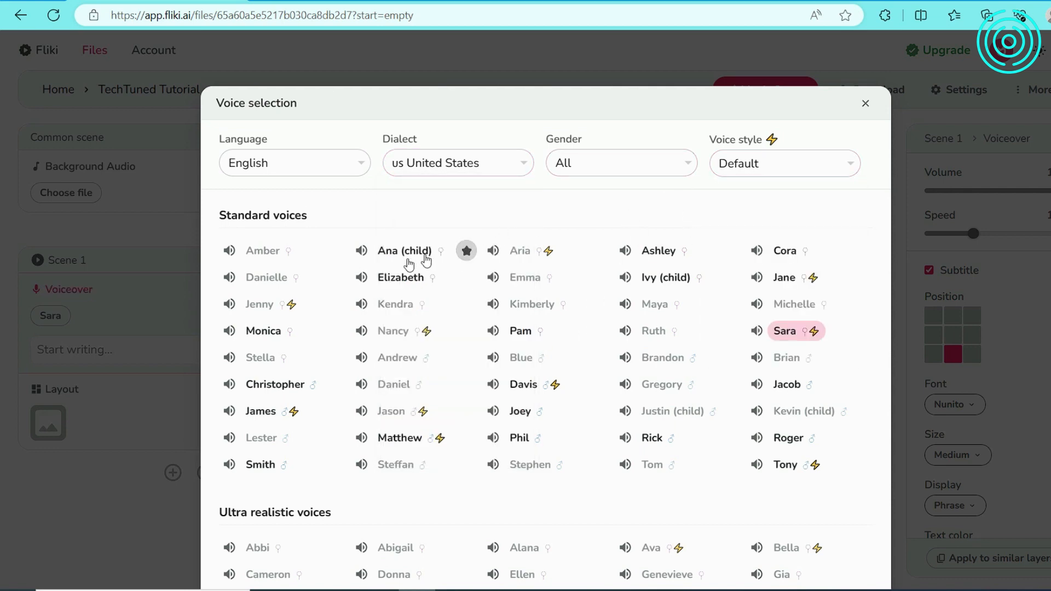
scroll("down", 3)
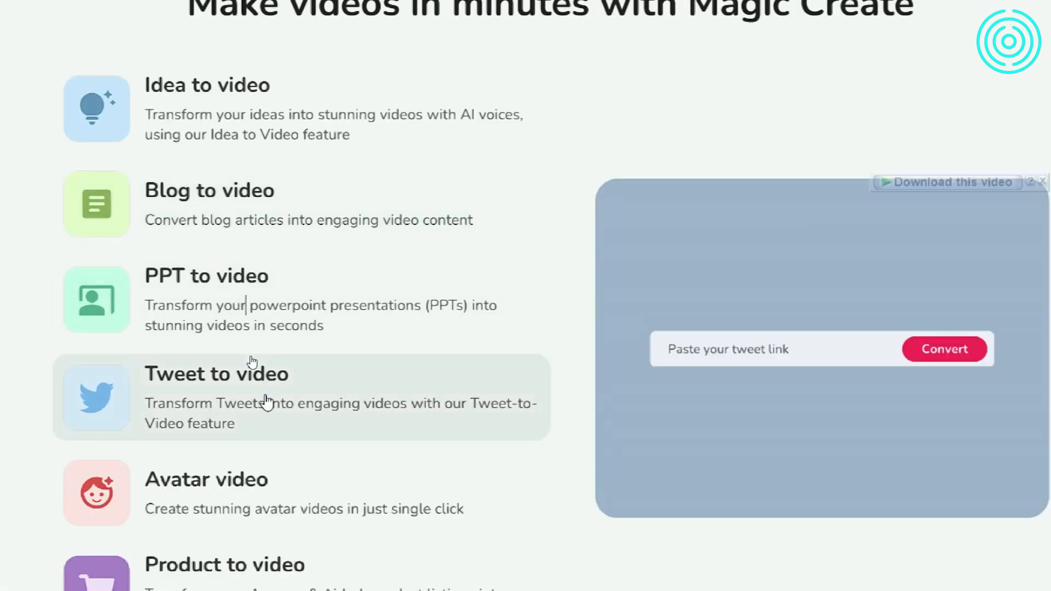
type("https://twitter.com/fliki_ai/status/17...")
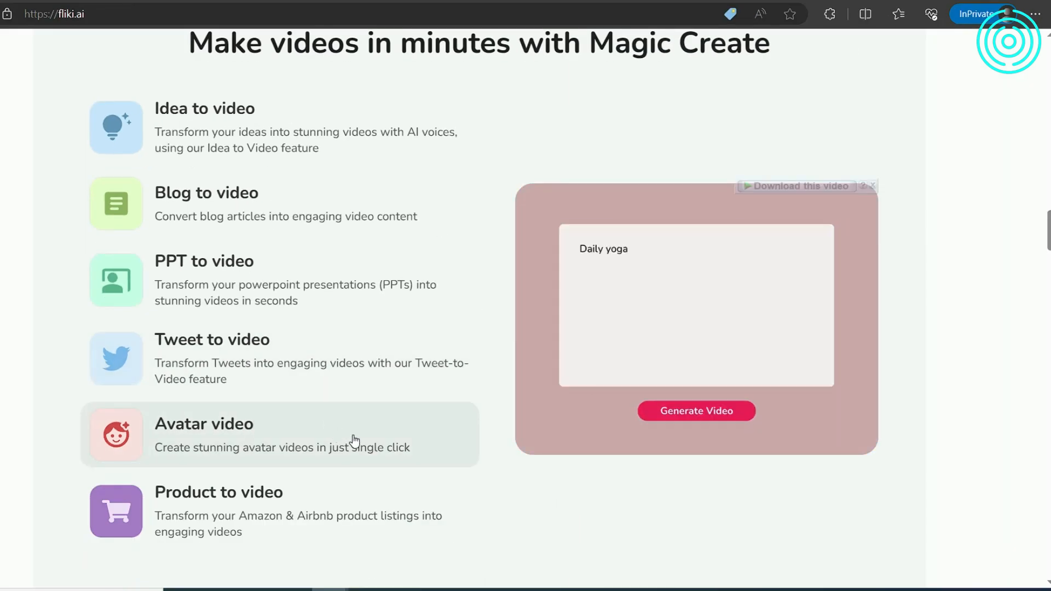
left_click(695, 410)
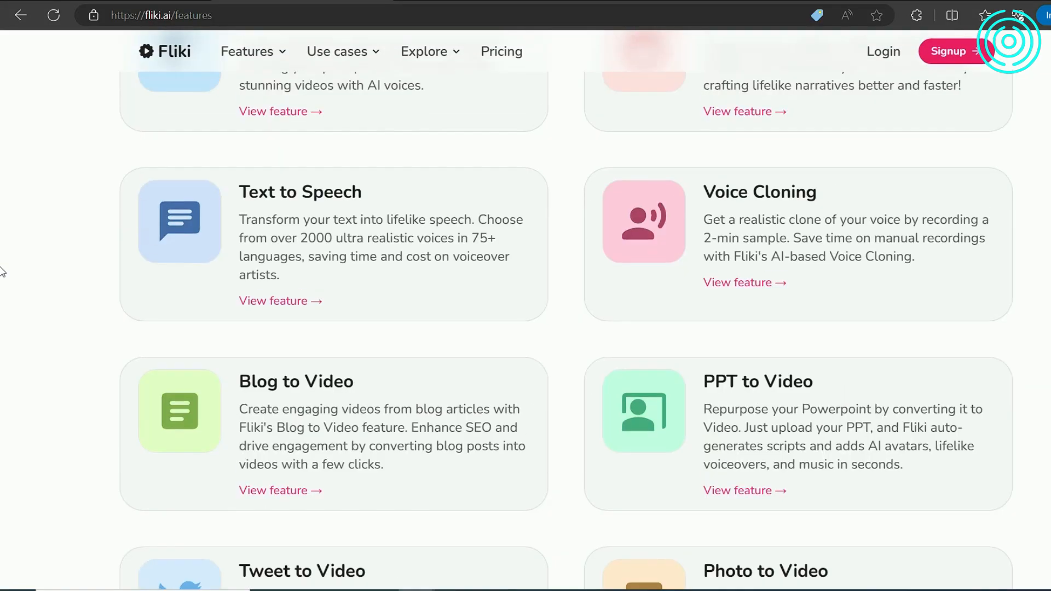
scroll("down", 3)
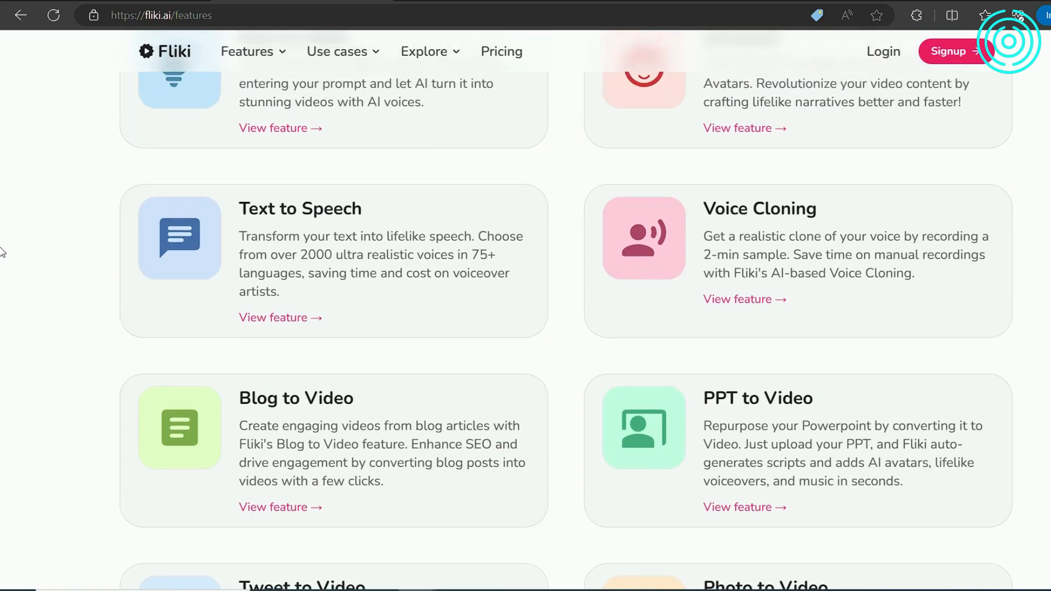
scroll("up", 3)
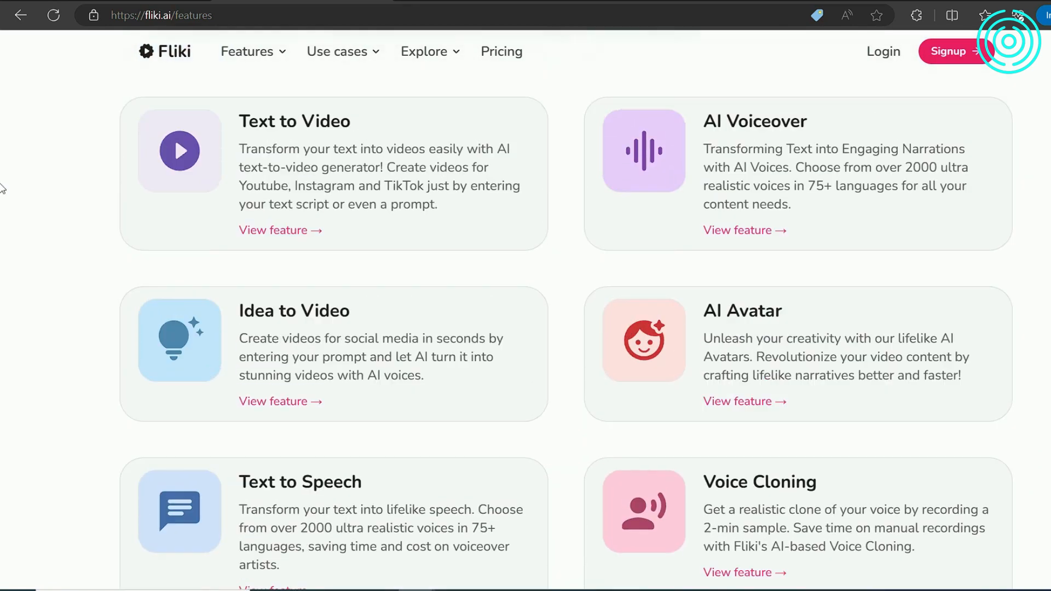
scroll("down", 3)
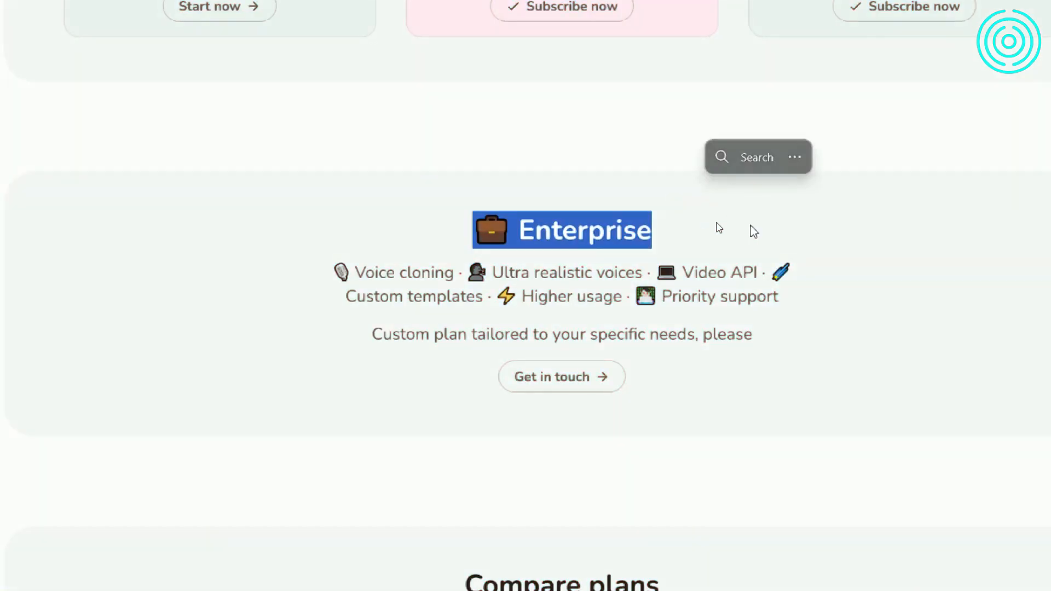
double_click(720, 272)
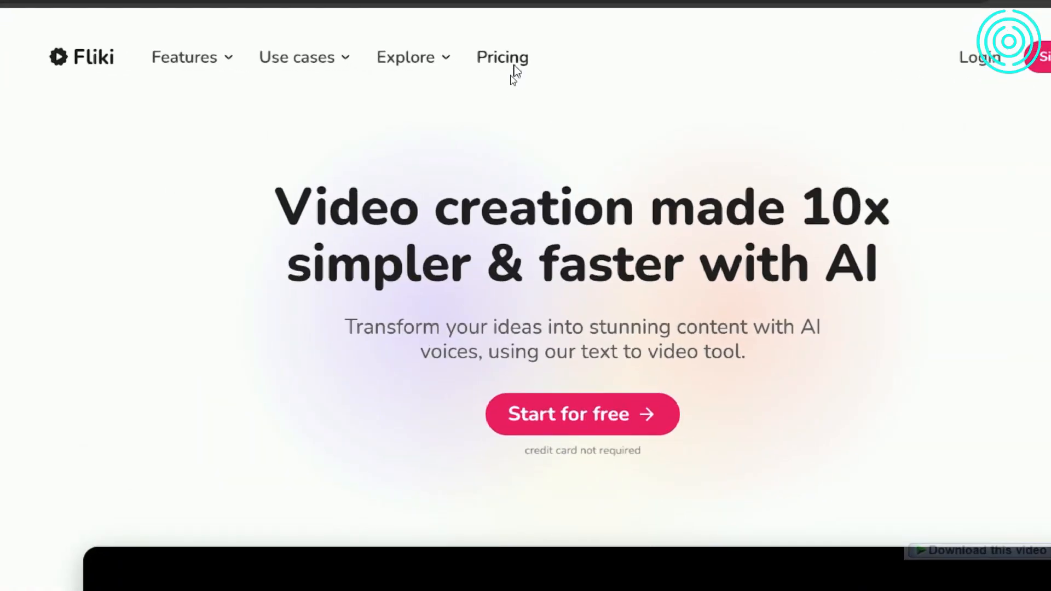
left_click(502, 57)
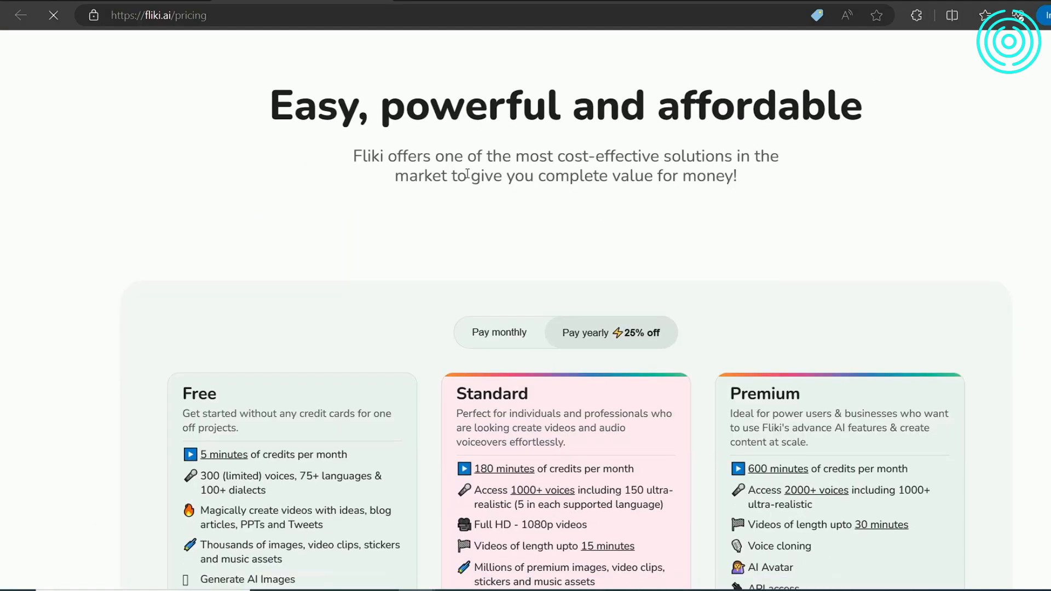
scroll("down", 3)
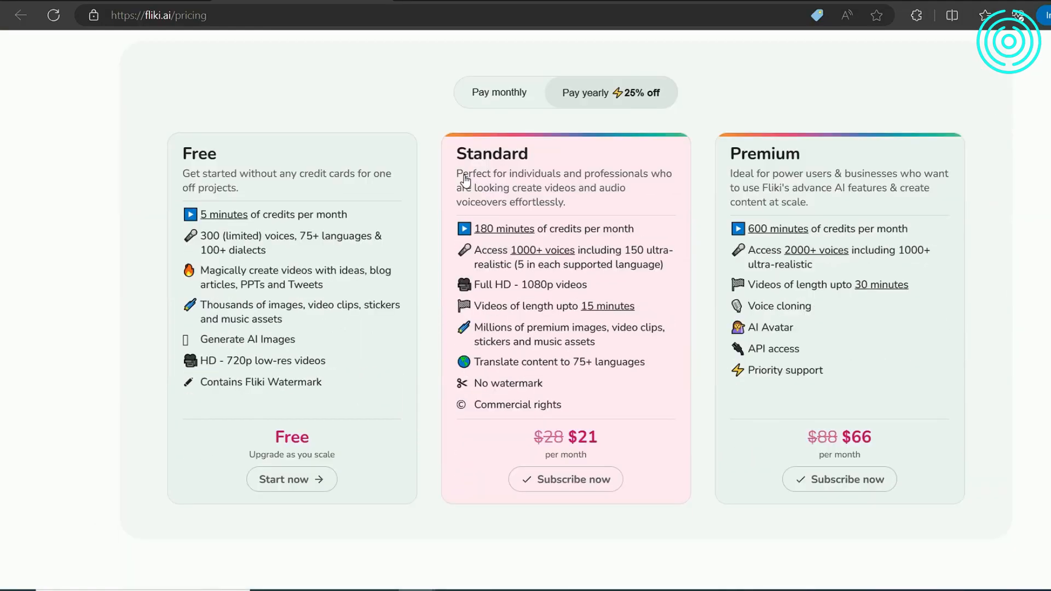
scroll("down", 3)
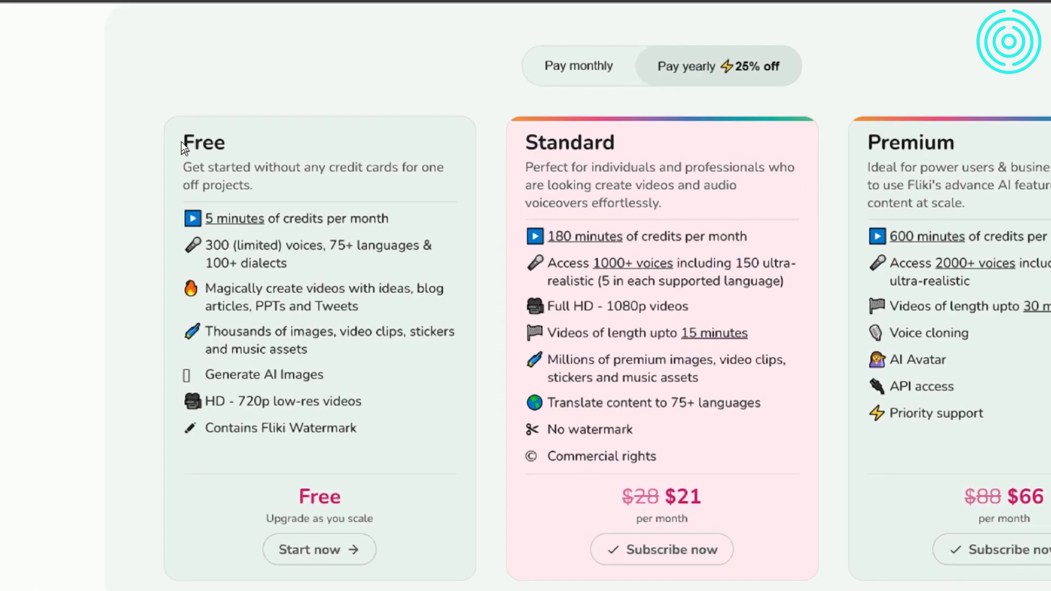
double_click(204, 141)
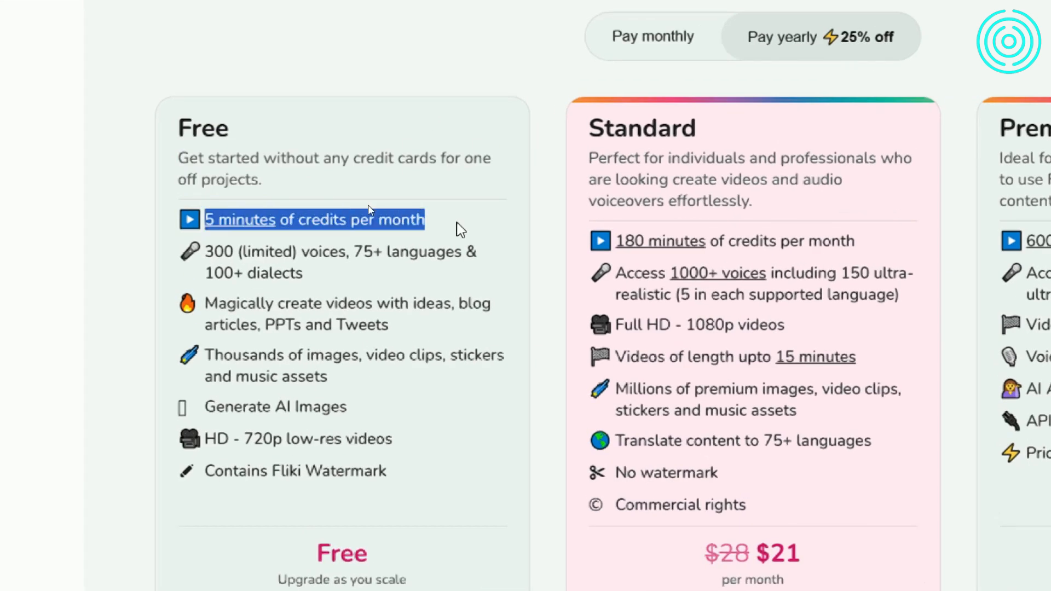
mouse_move(219, 203)
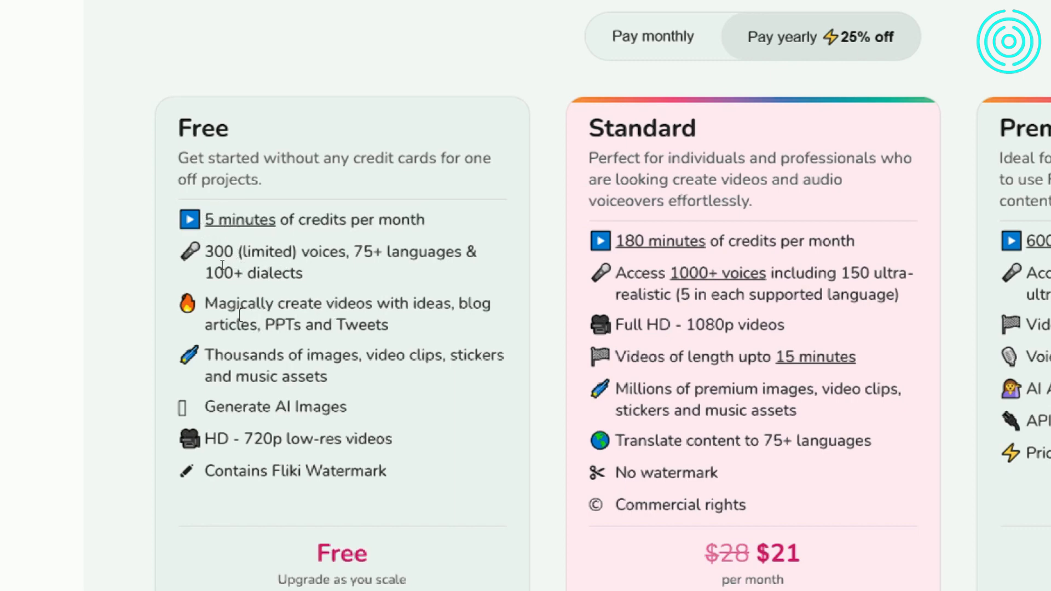
left_click_drag(205, 304, 387, 325)
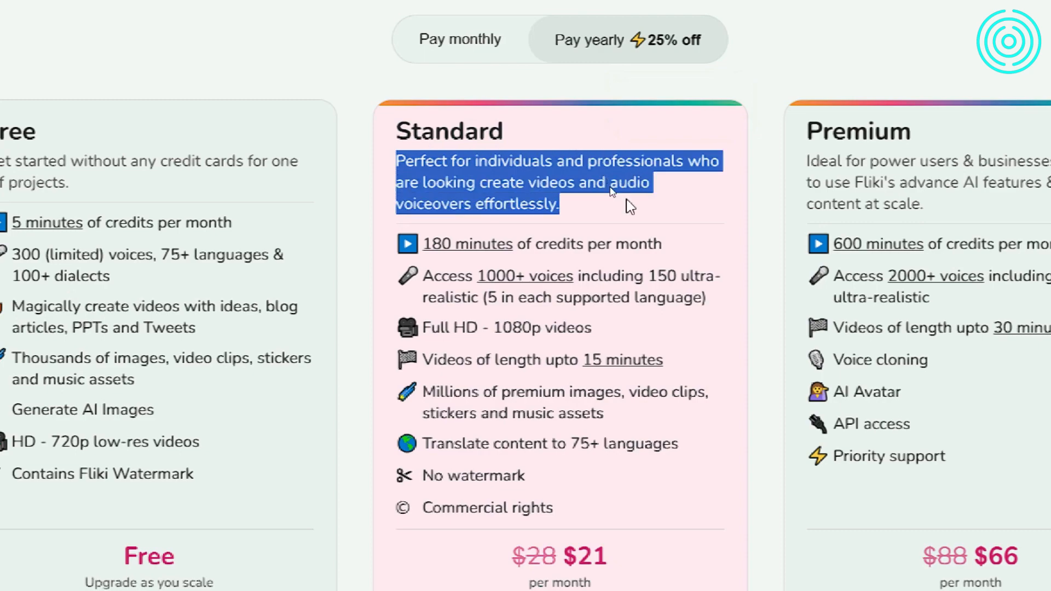
left_click(574, 161)
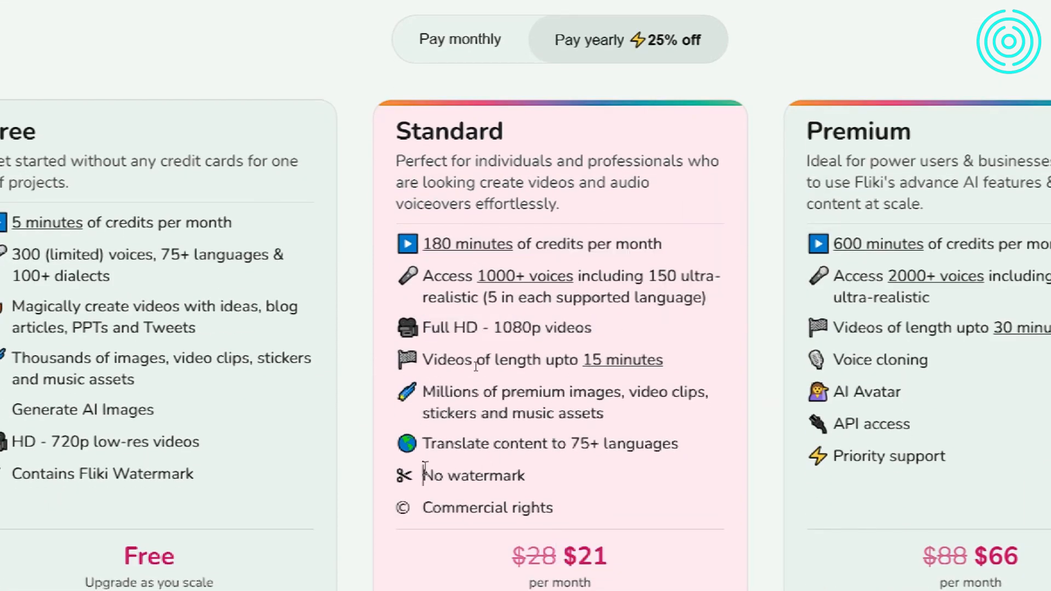
double_click(472, 475)
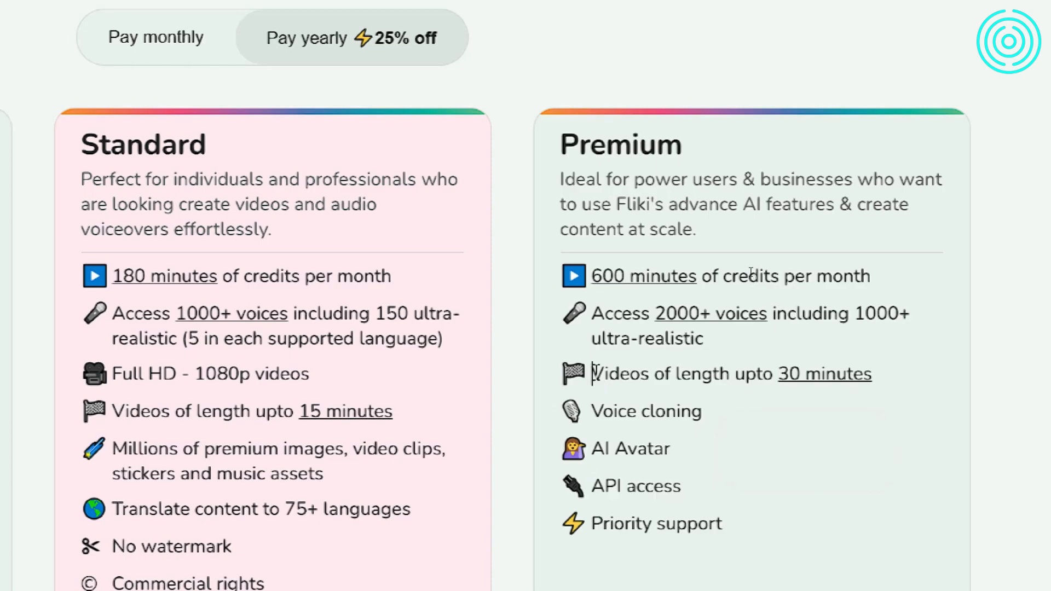
Step: Scroll past the Enterprise and Compare plans sections and enter the Fliki app's Files page
scroll("down", 3)
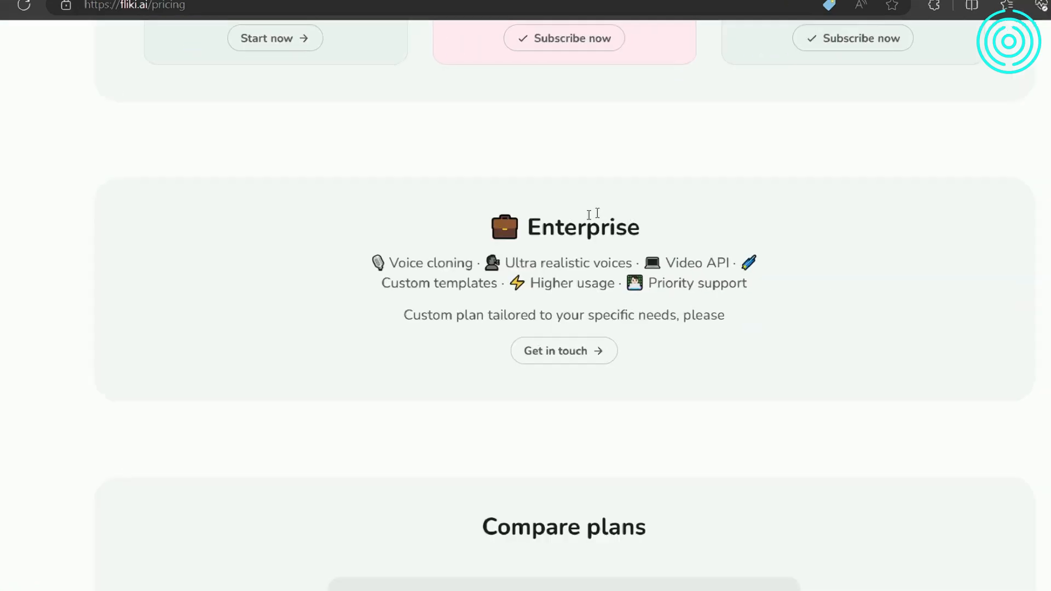
double_click(704, 262)
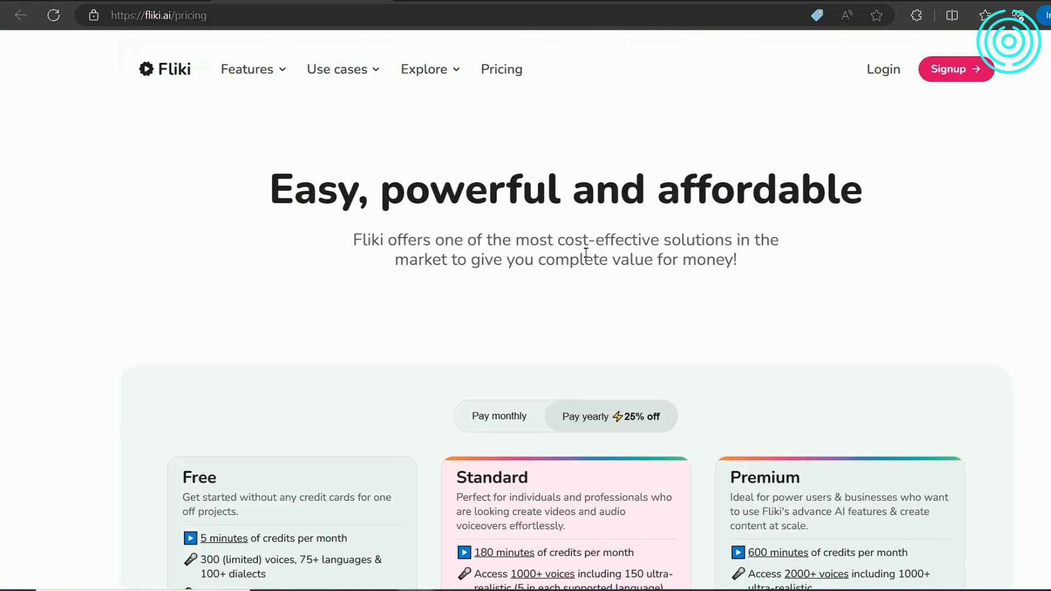
scroll("down", 3)
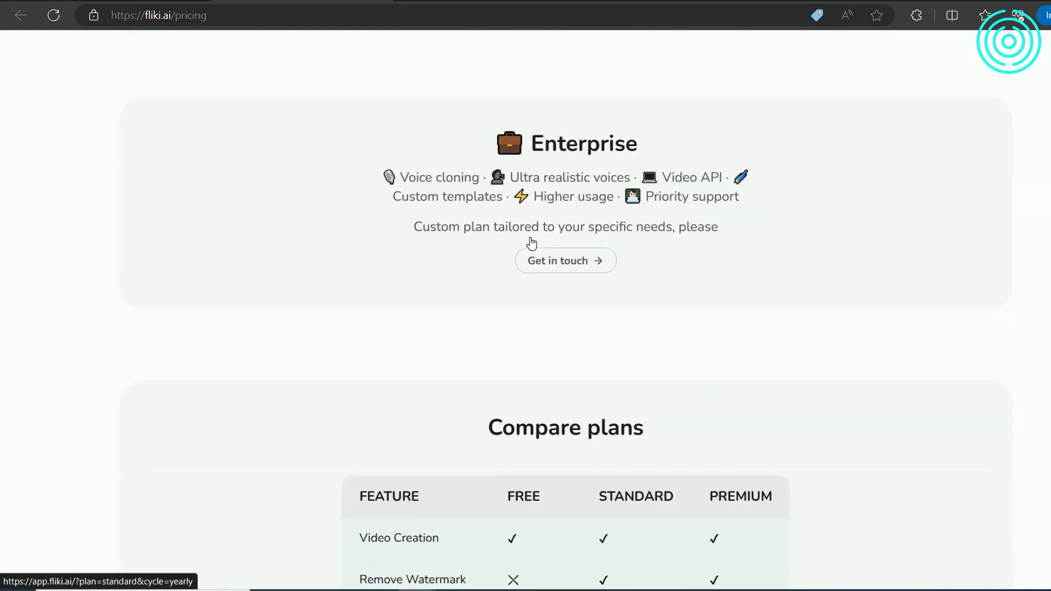
scroll("down", 3)
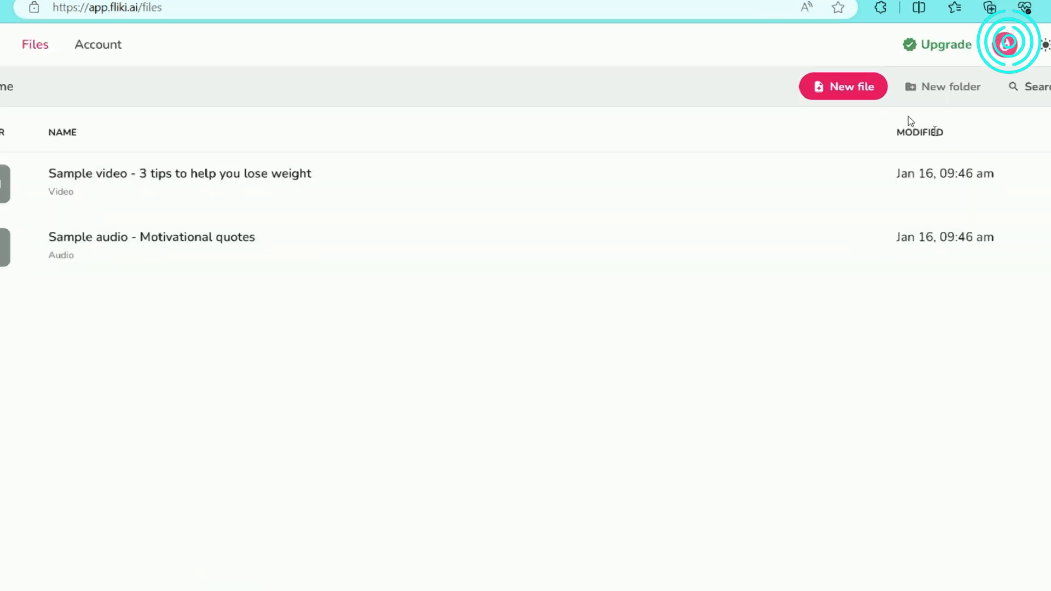
Step: Create a new landscape video file named TechTuned Tutorial starting from an empty file
left_click(843, 85)
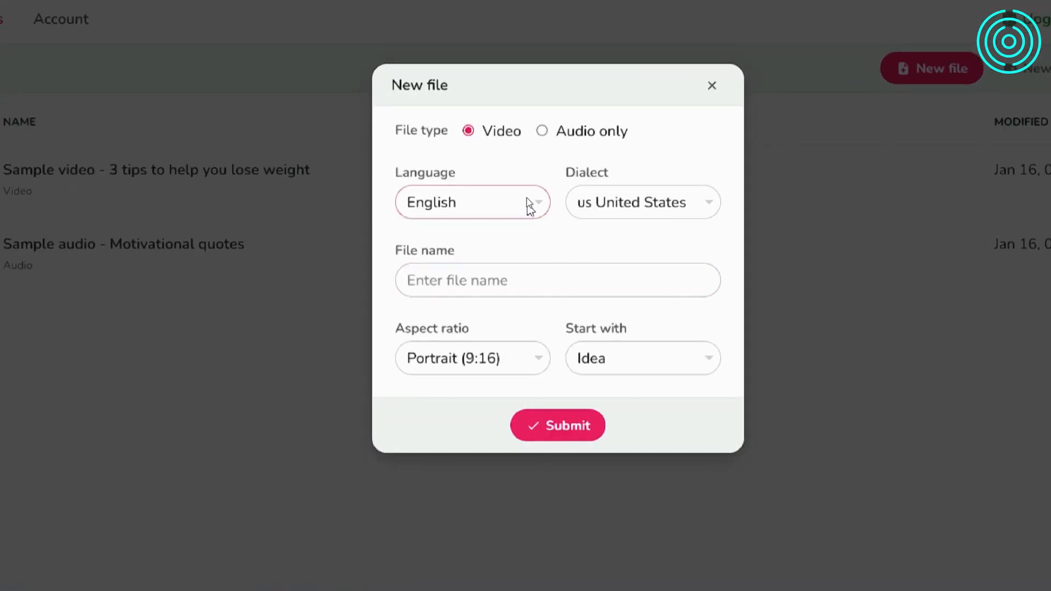
type("TechTuned Tutorial")
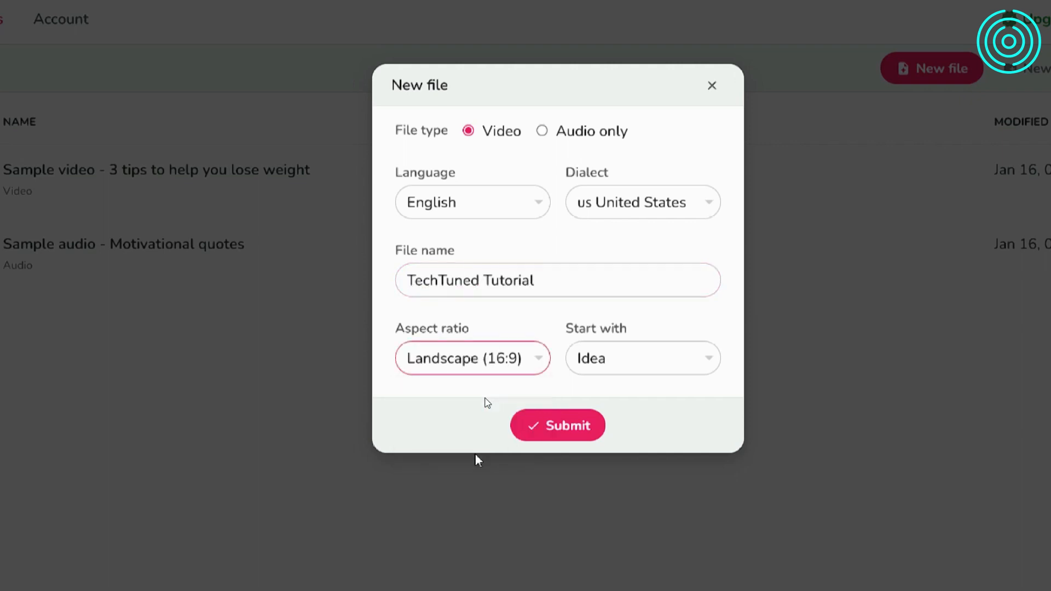
left_click(642, 358)
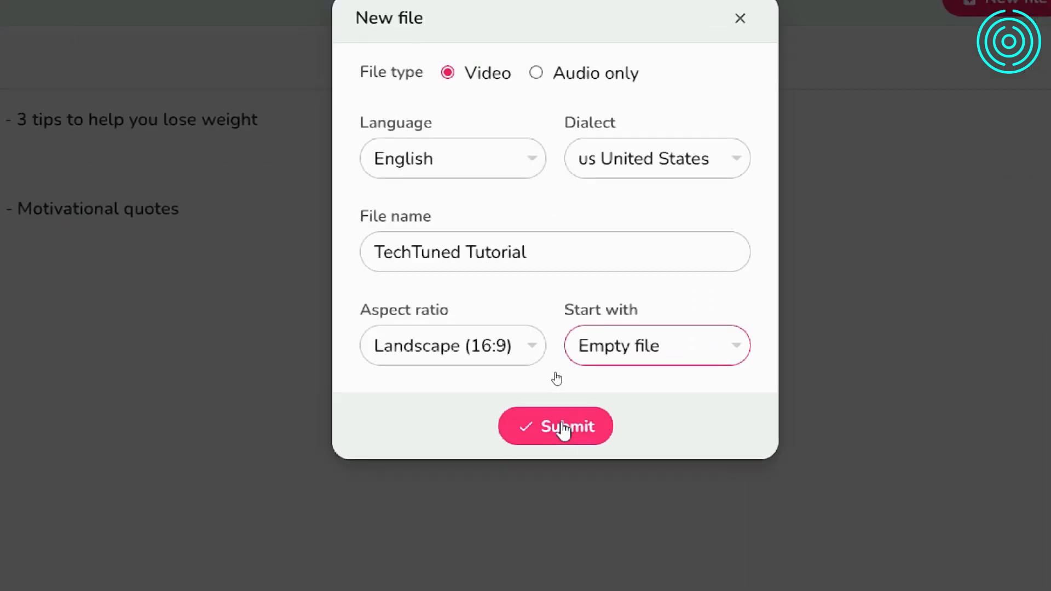
left_click(553, 426)
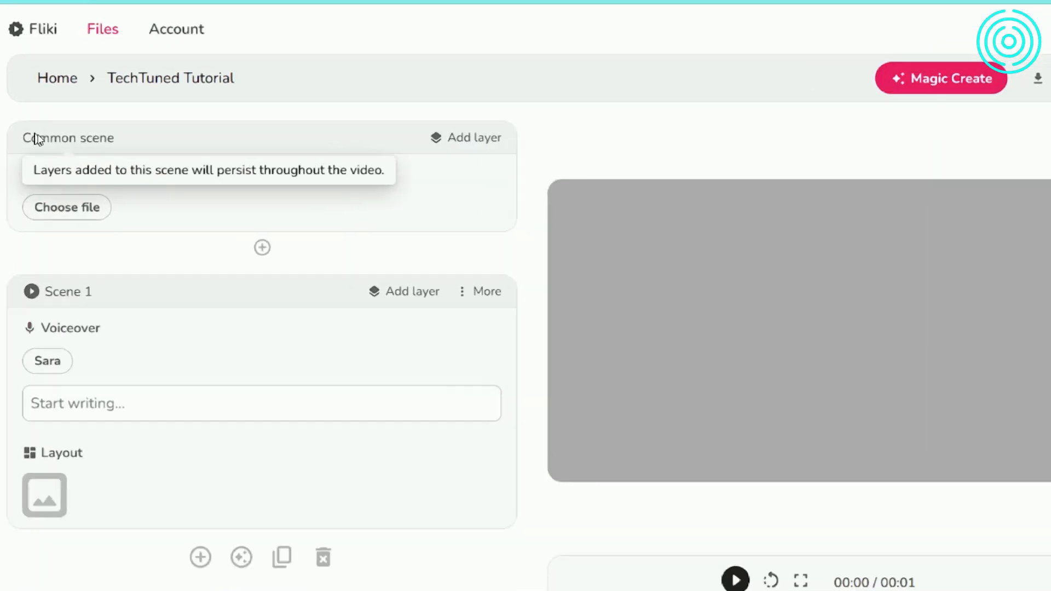
Step: Write Scene 1's climate change voiceover and auto-pick its background media
double_click(68, 138)
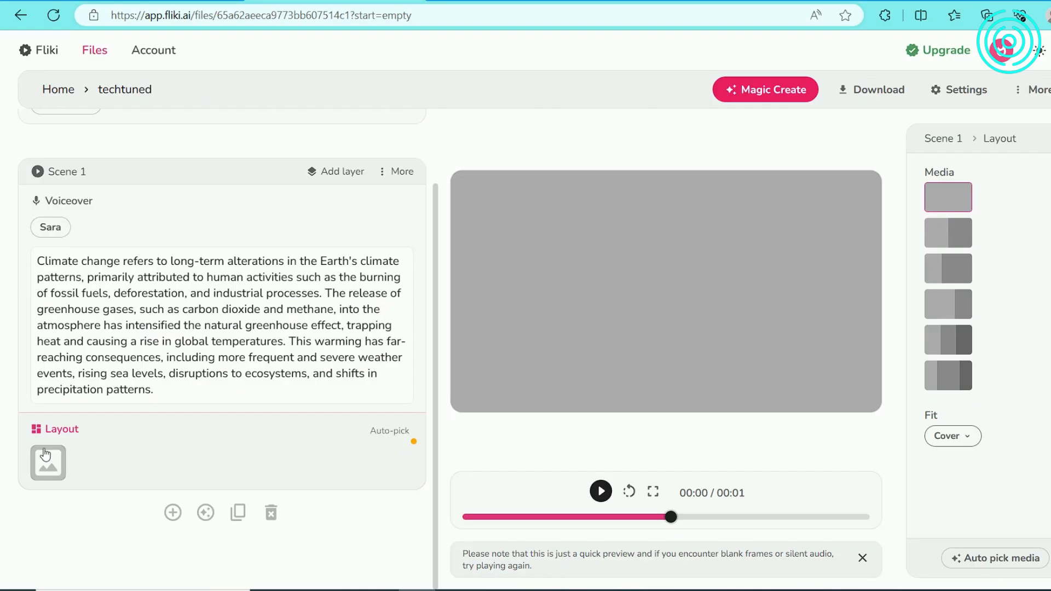
left_click(47, 462)
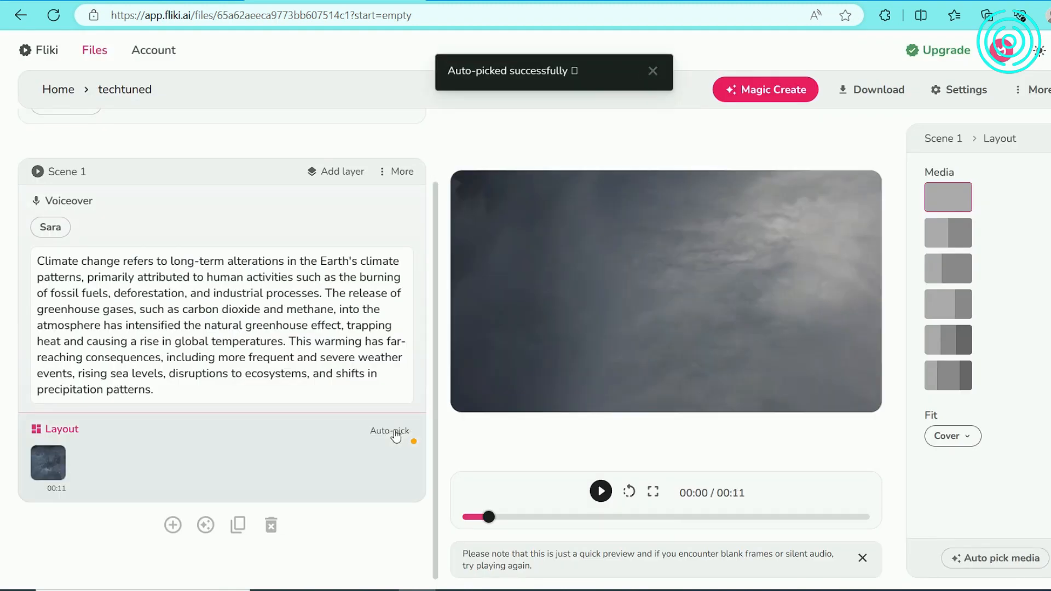
Step: Add a second scene about human activities such as burning fossil fuels, then preview the assembled video
left_click(651, 72)
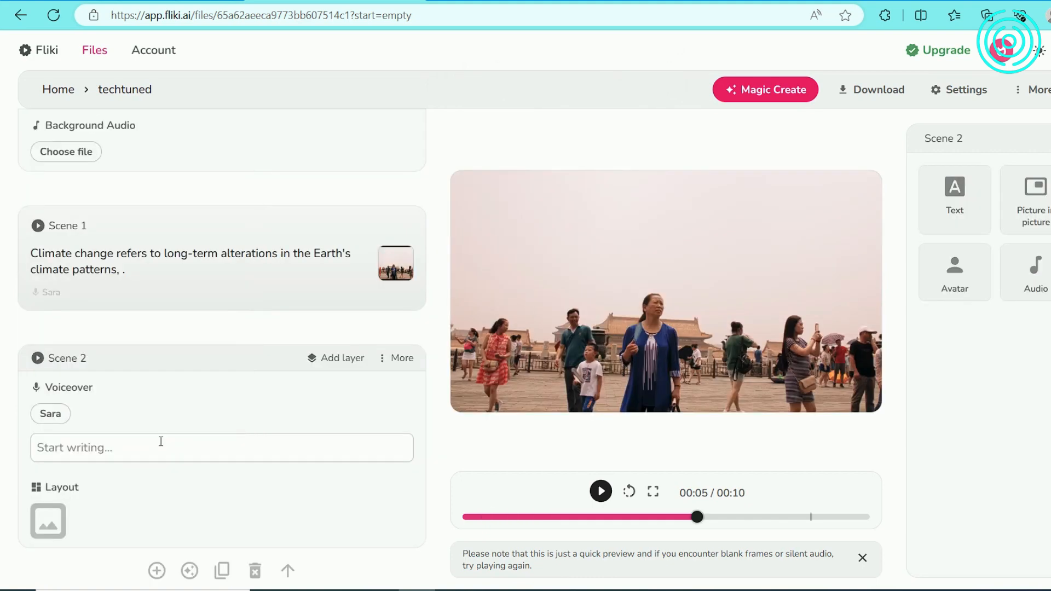
type("primarily attributed to human activities such as the burning of fossil fuels, deforestation, and industrial processes.")
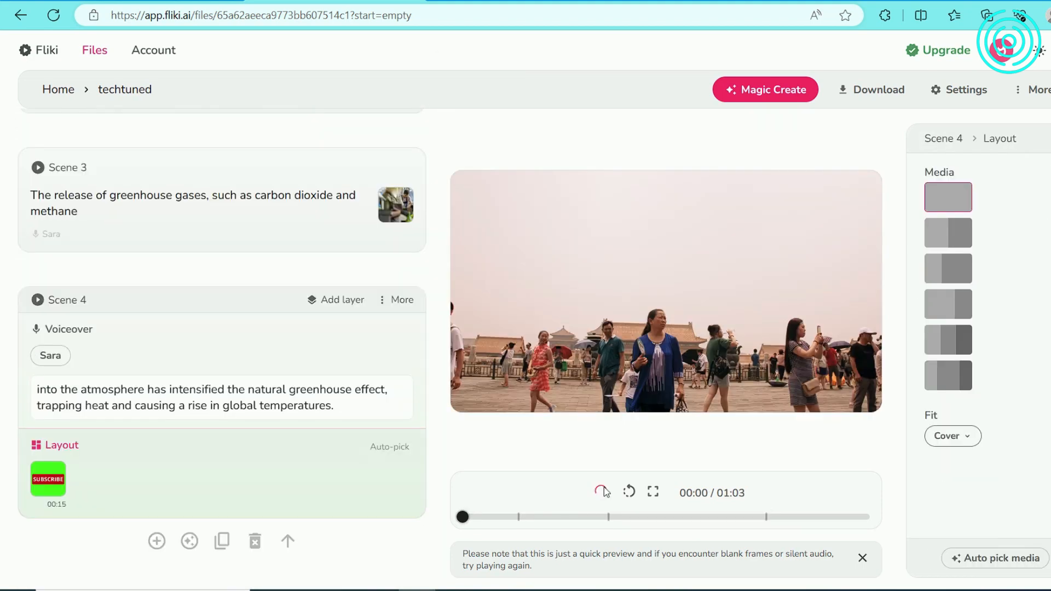
left_click(601, 493)
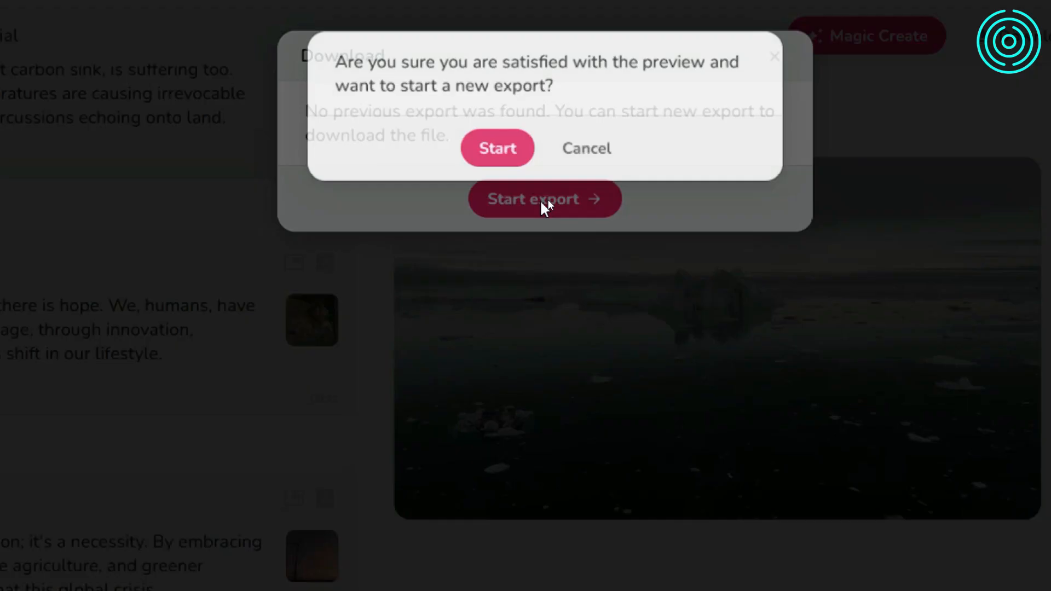
Step: Start the export and download the finished 2:22 climate video file
left_click(497, 148)
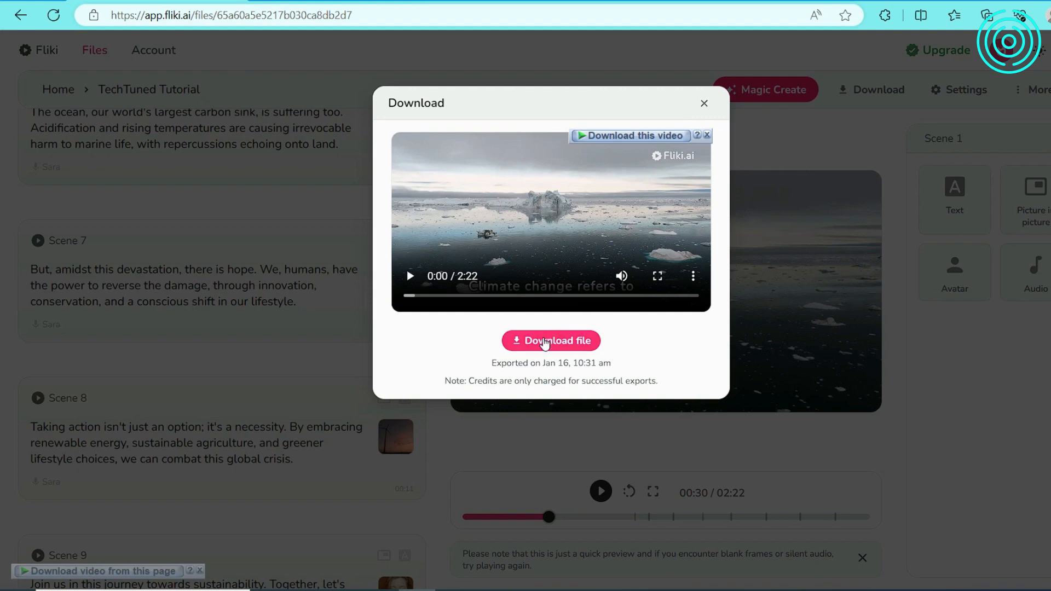
left_click(550, 340)
type("defo")
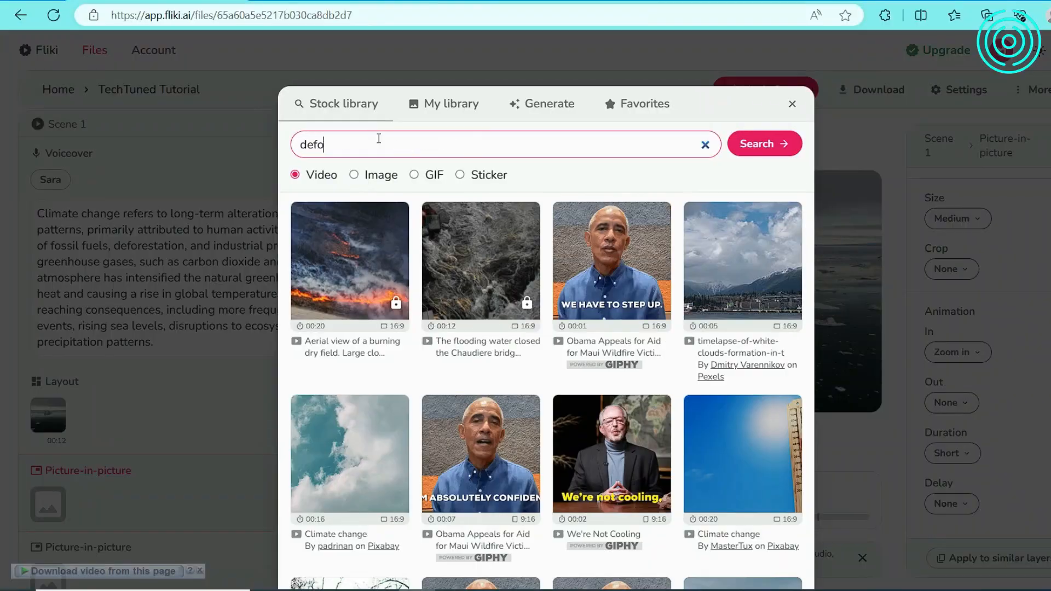
Step: Search the stock video library, then scroll the Fliki homepage to the Magic Create section
left_click(791, 104)
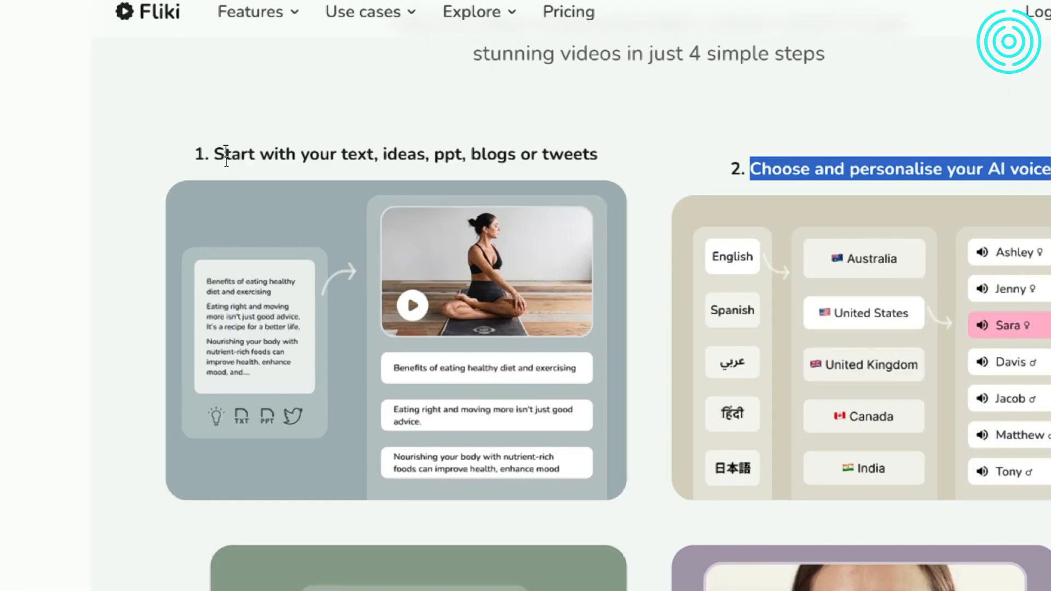
scroll("down", 3)
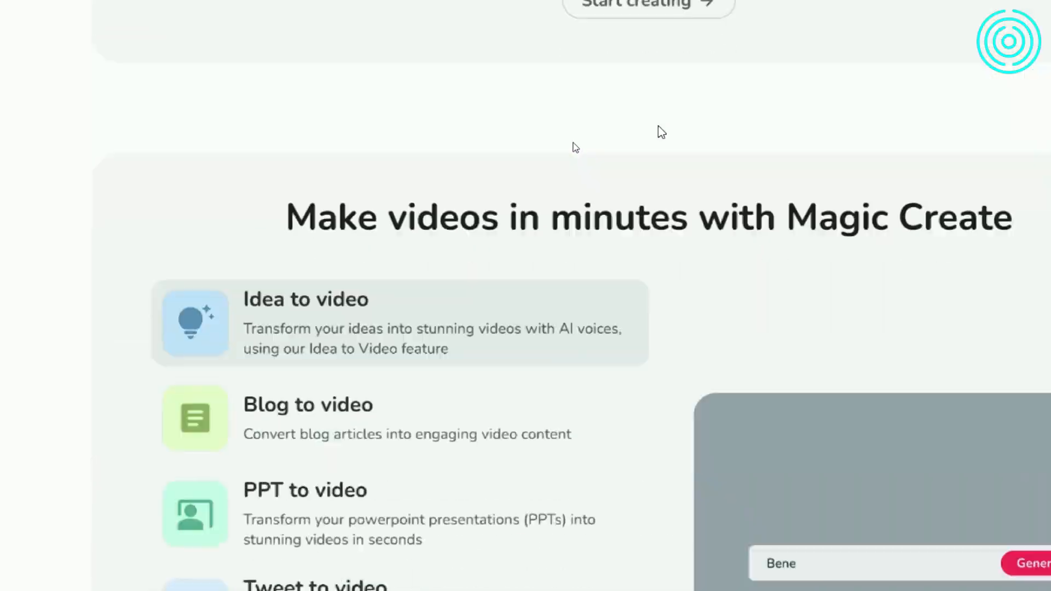
scroll("down", 3)
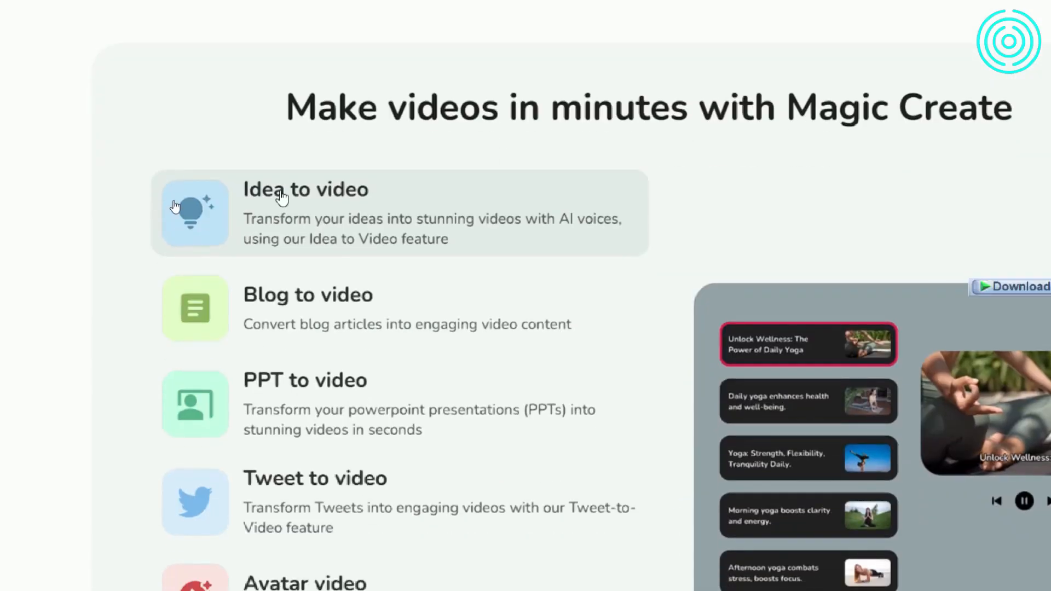